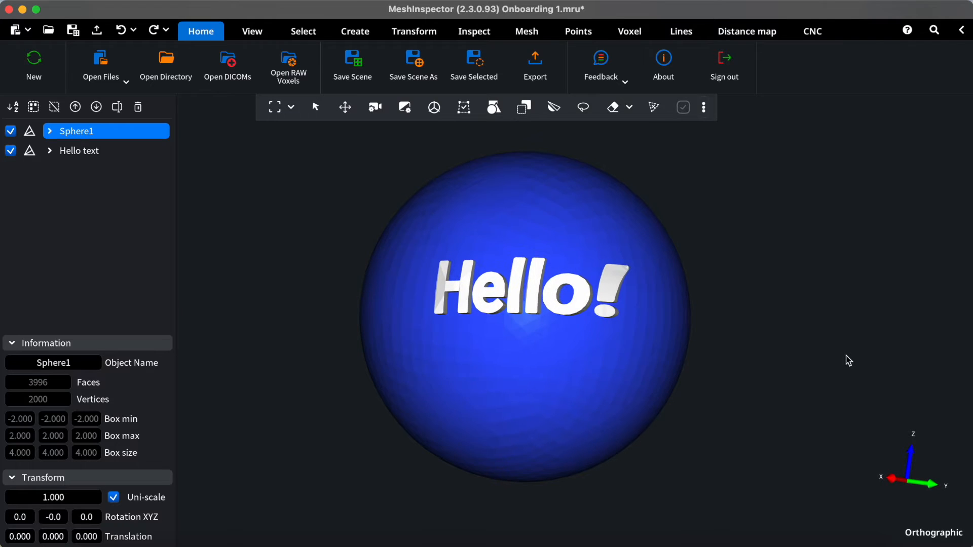
- Preview the Home, View, Select and Inspect ribbon tool sets, ending on the measurement tools
click(200, 31)
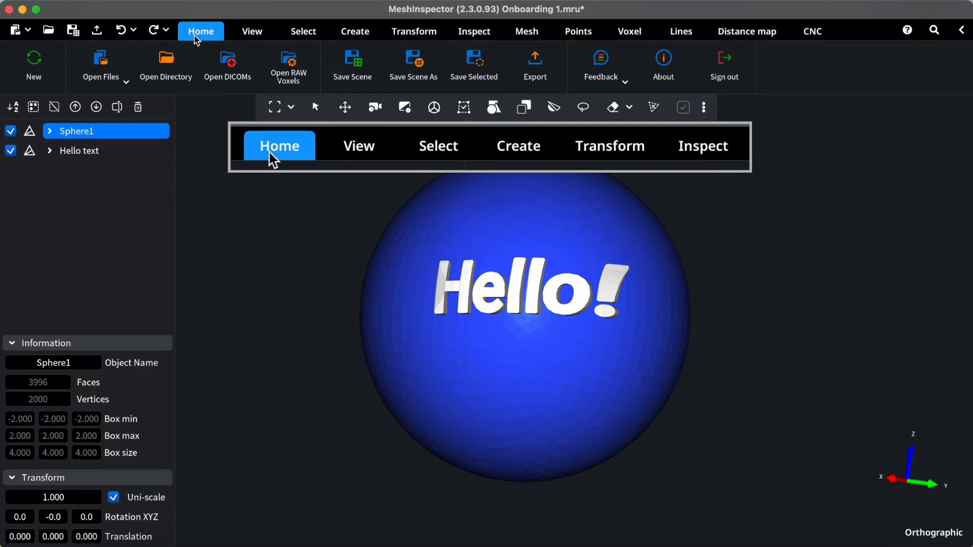
click(251, 31)
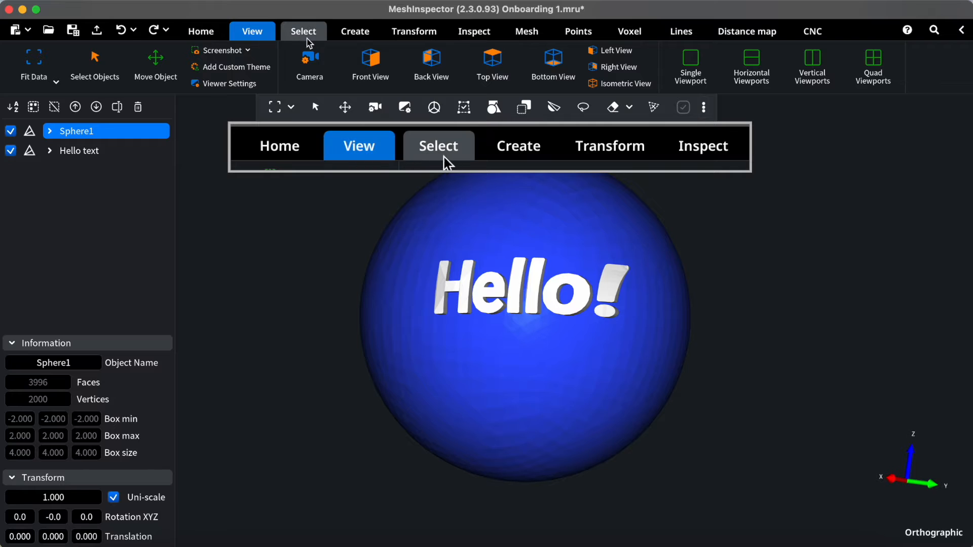
click(303, 31)
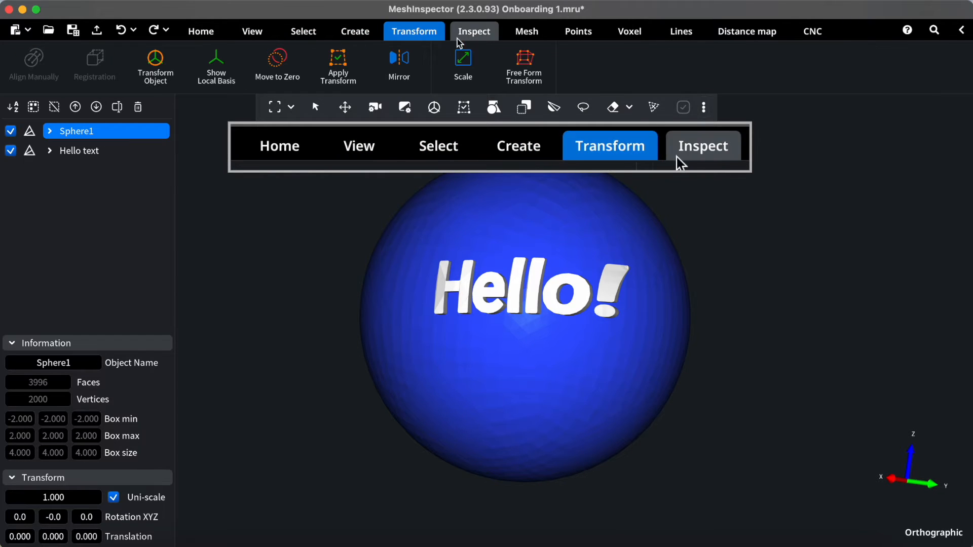
click(473, 31)
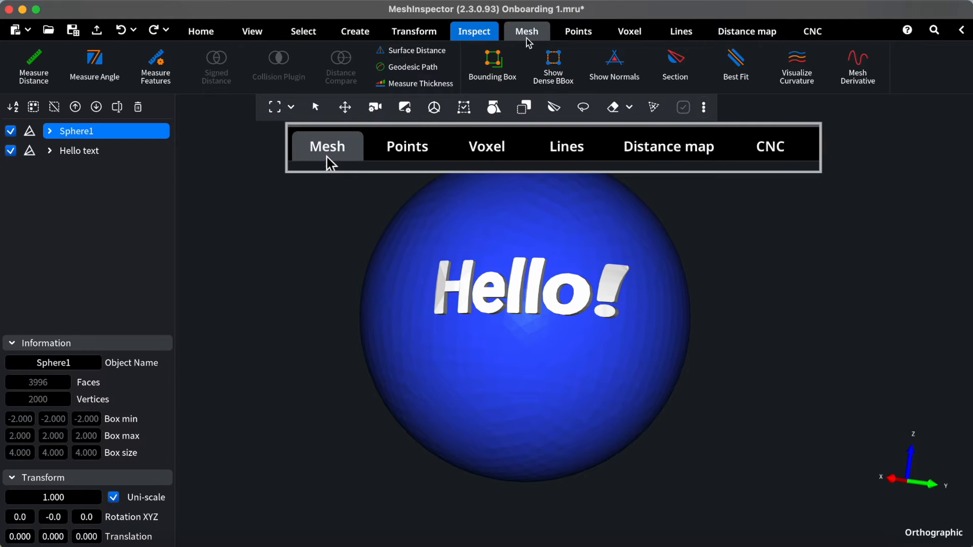
- Preview the Mesh editing tools and the Distance map tools in the ribbon
click(526, 31)
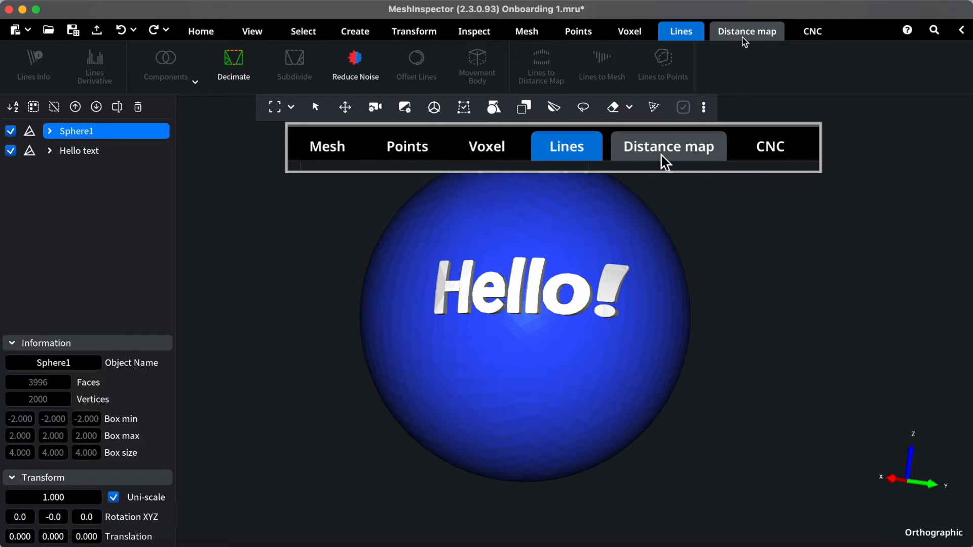
click(770, 146)
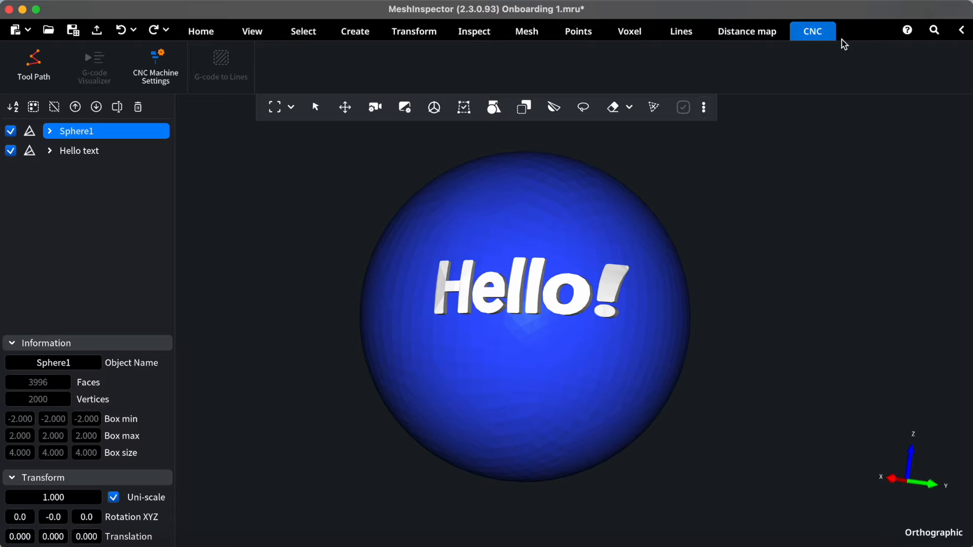
mouse_move(906, 29)
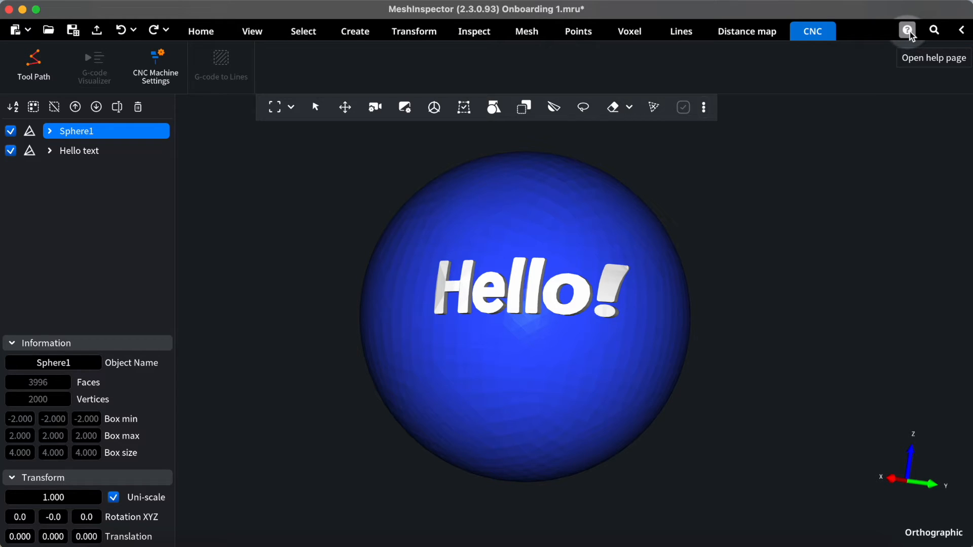
mouse_move(906, 30)
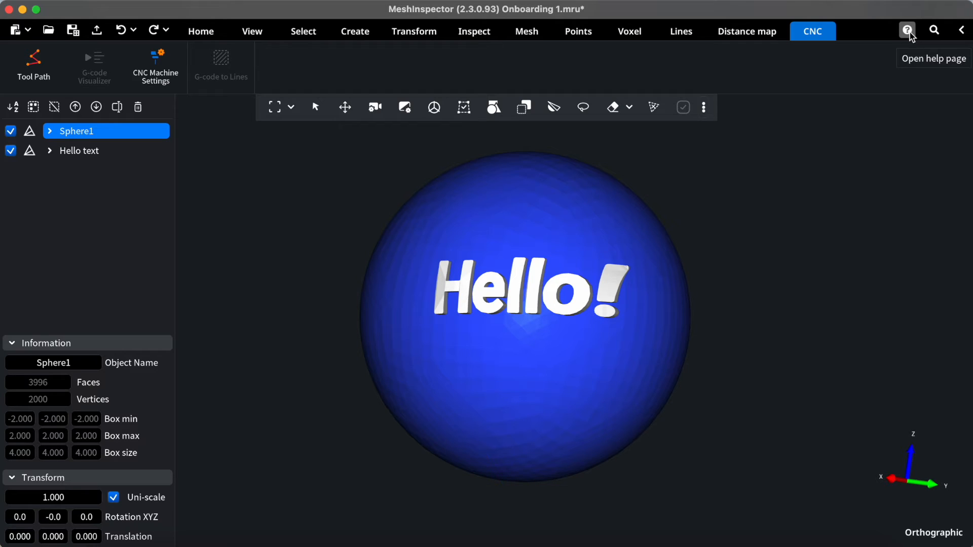
click(934, 29)
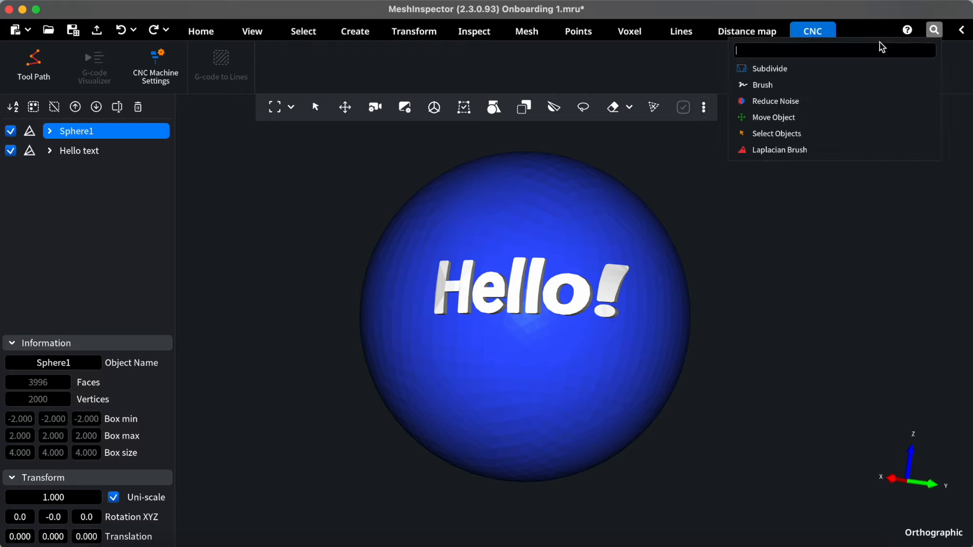
mouse_move(856, 67)
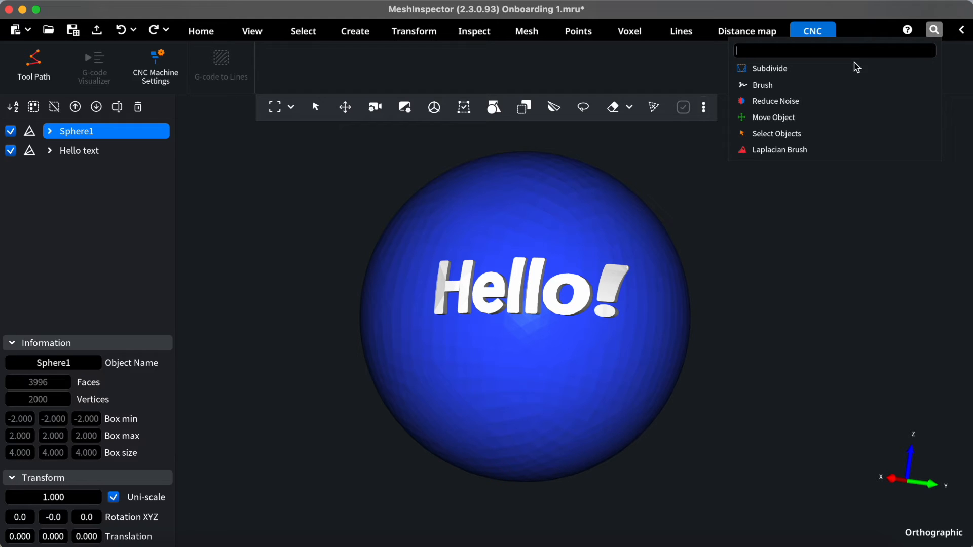
text(Del)
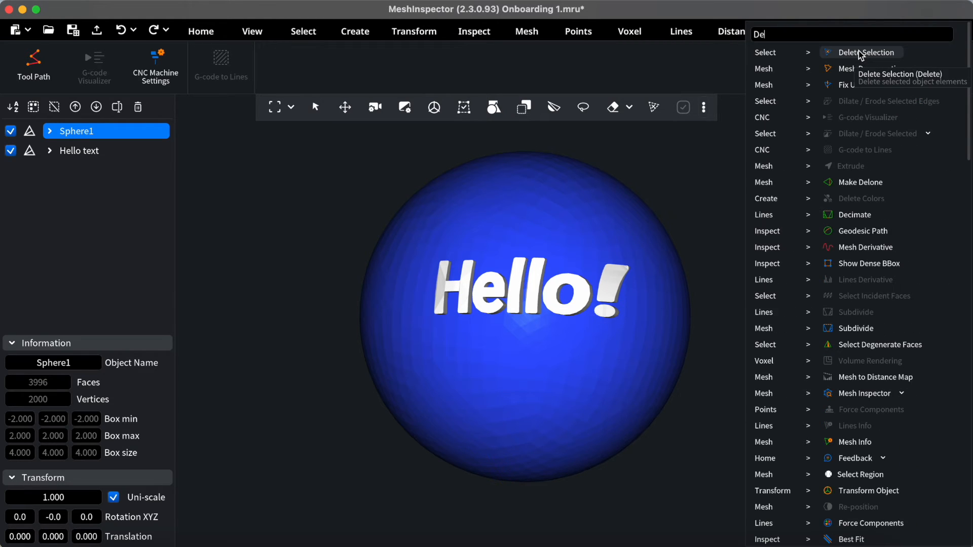
text(Decimate)
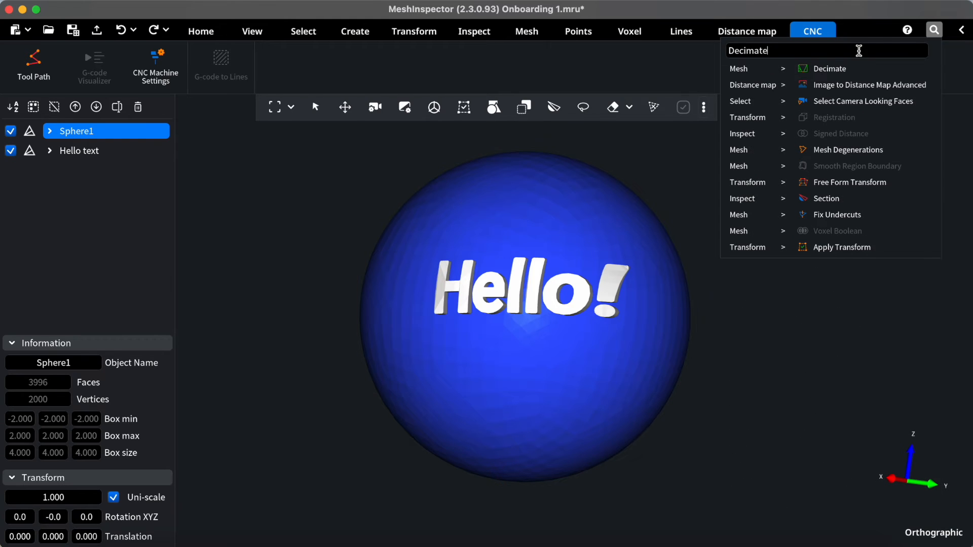
click(828, 68)
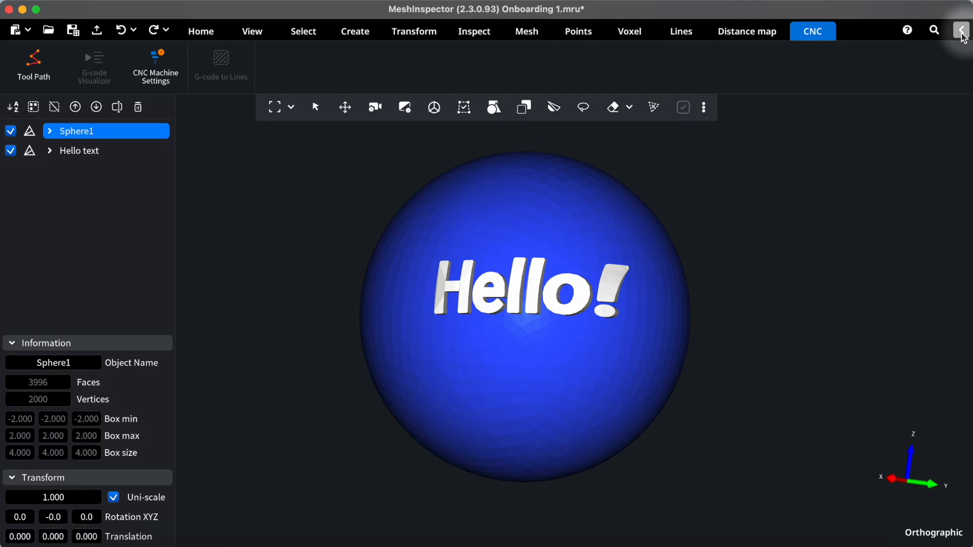
- Collapse the ribbon so only tab names remain above the sphere scene
click(960, 31)
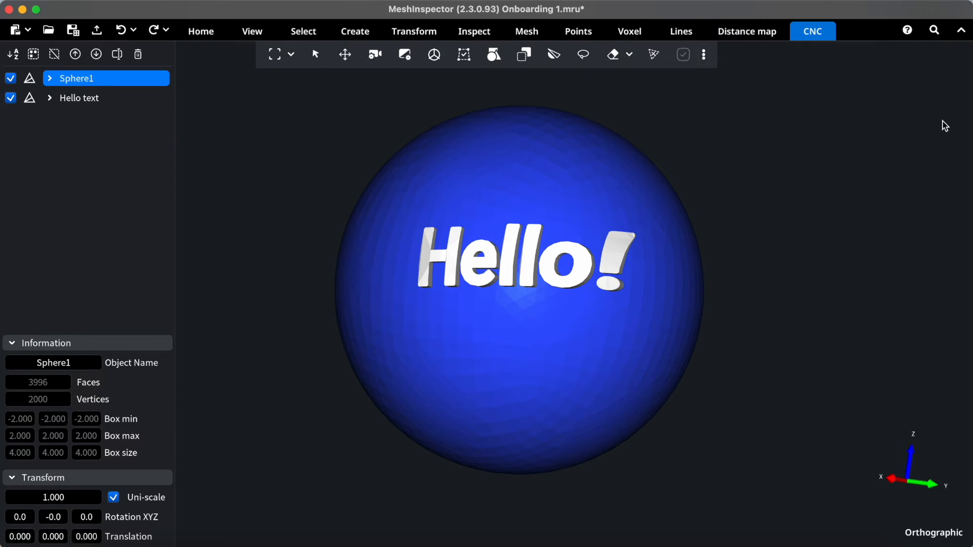
mouse_move(761, 93)
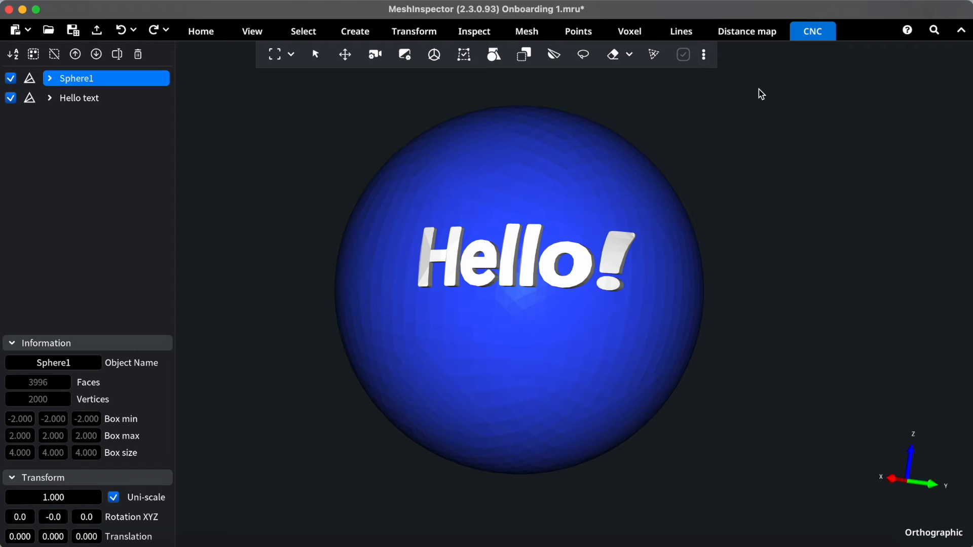
mouse_move(43, 47)
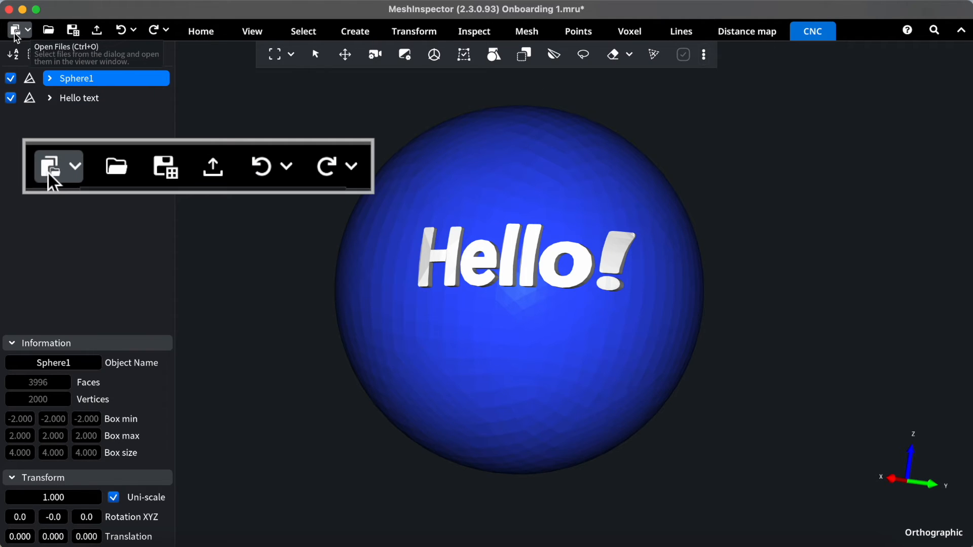
mouse_move(97, 29)
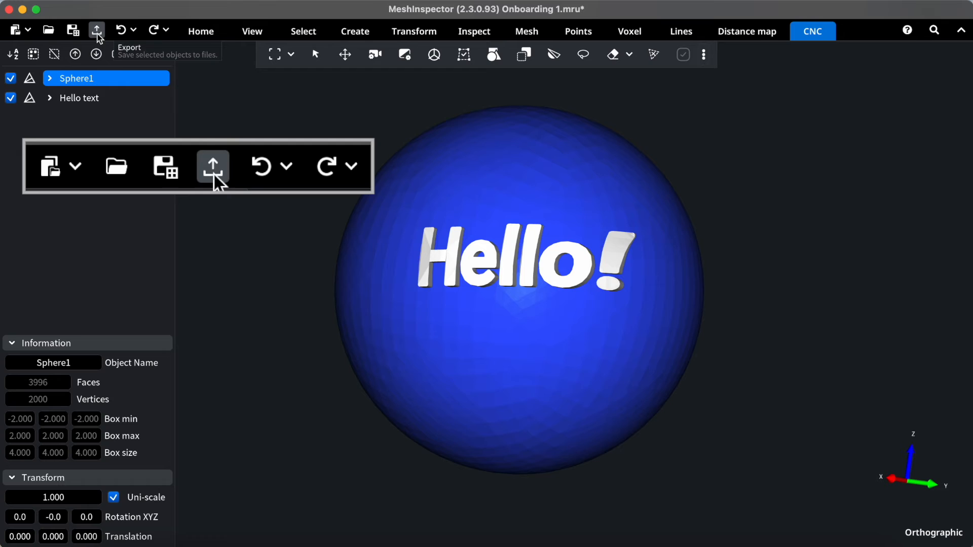
mouse_move(327, 167)
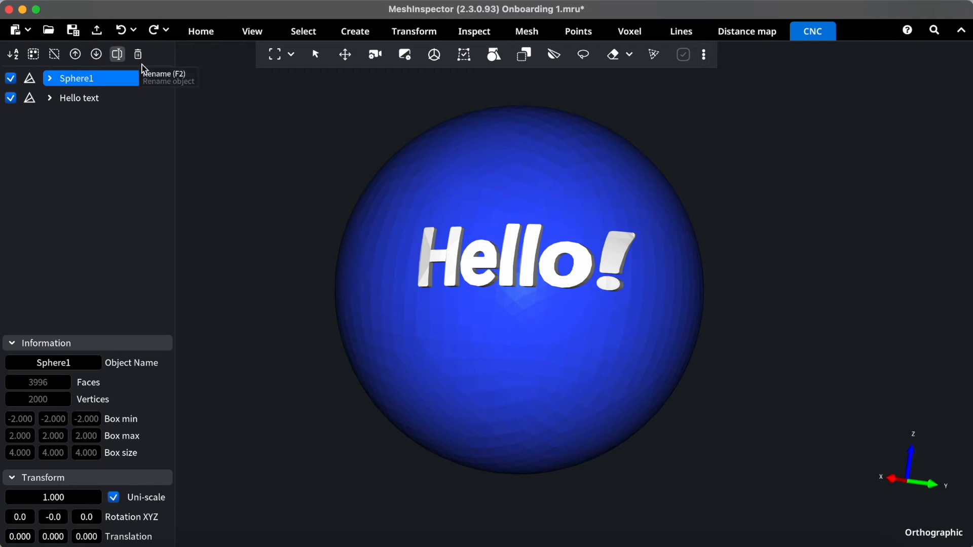
mouse_move(13, 54)
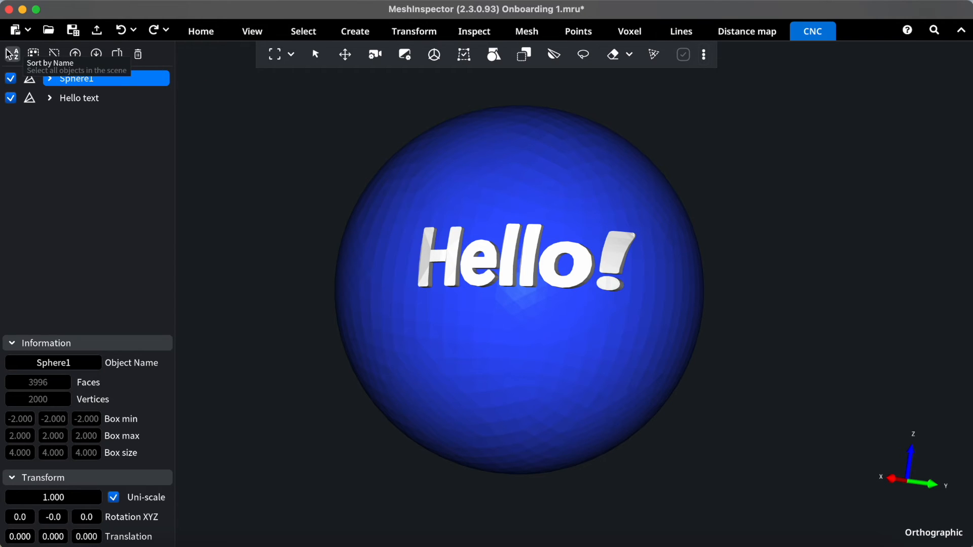
mouse_move(74, 53)
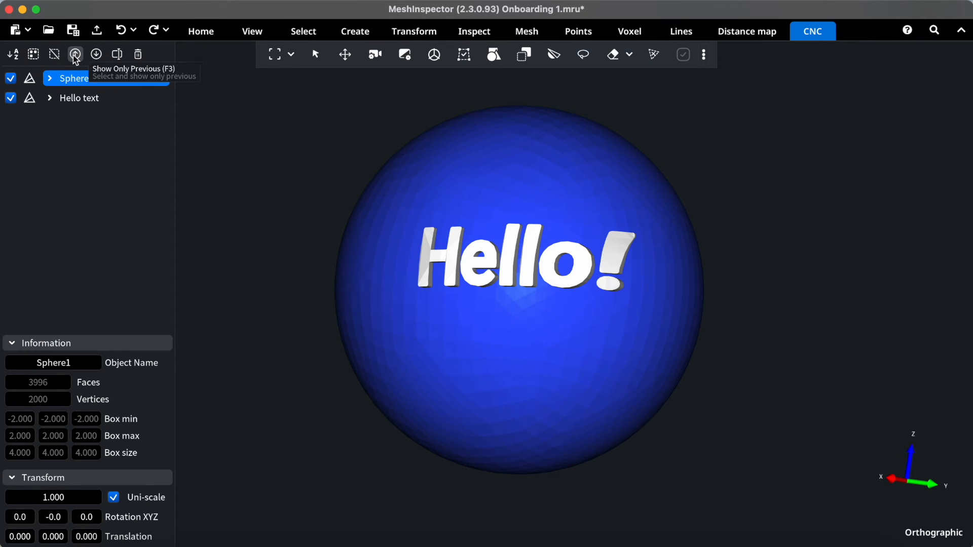
mouse_move(118, 54)
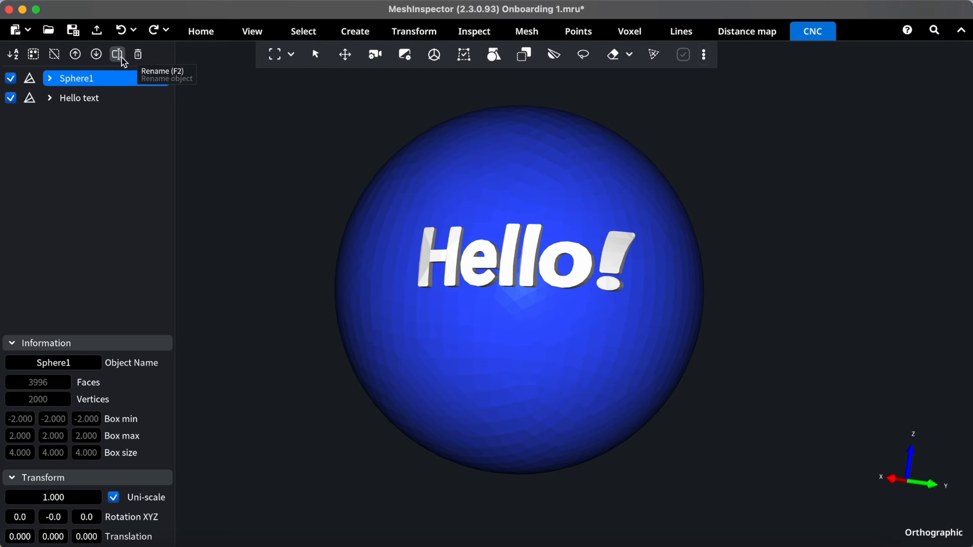
mouse_move(38, 81)
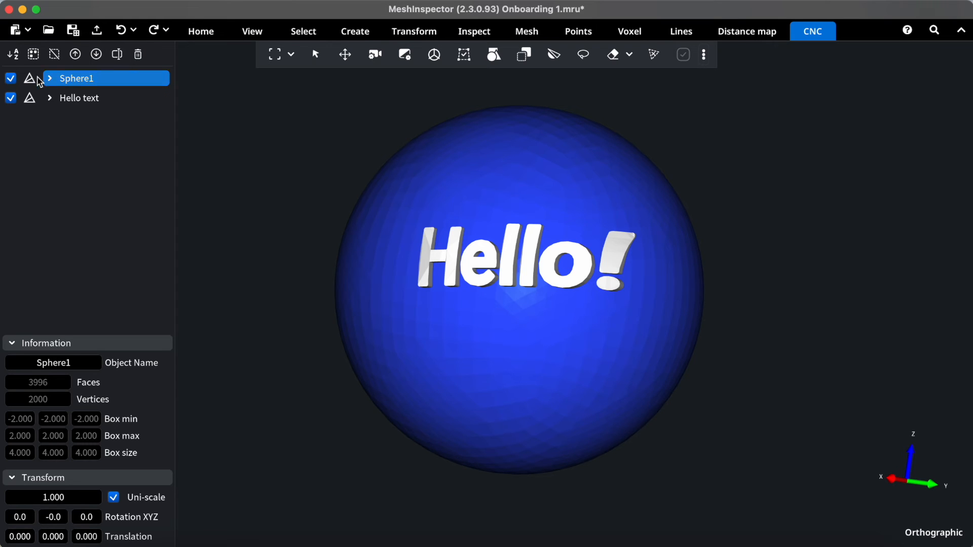
click(10, 78)
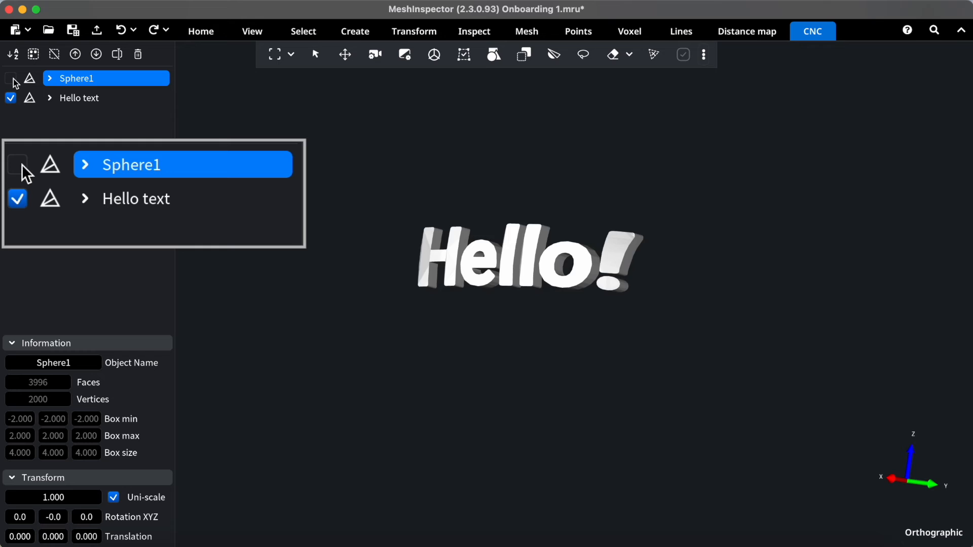
click(17, 164)
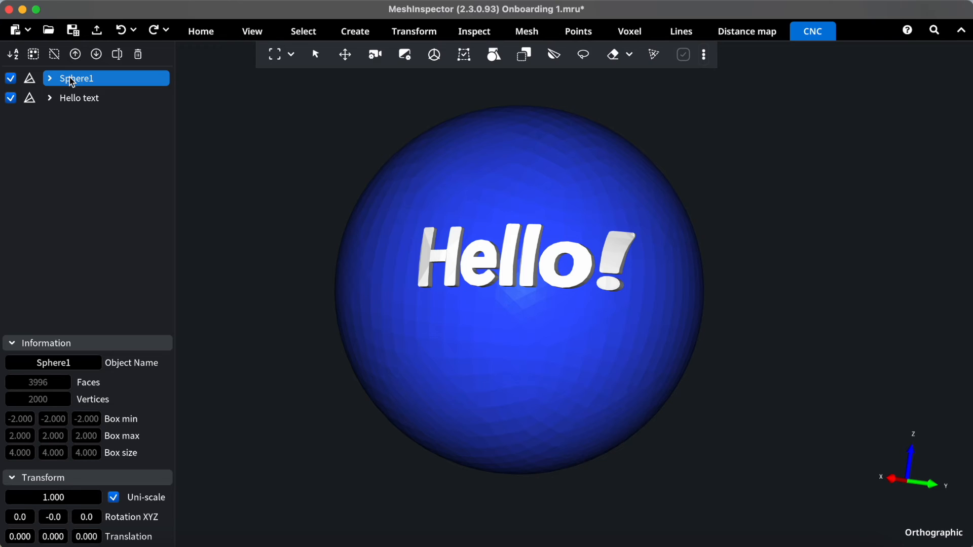
right_click(74, 78)
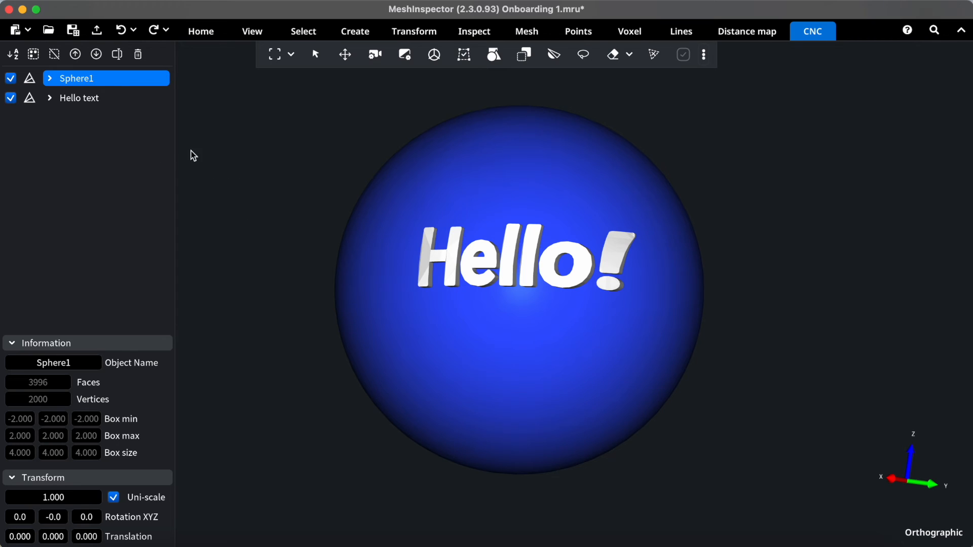
click(79, 99)
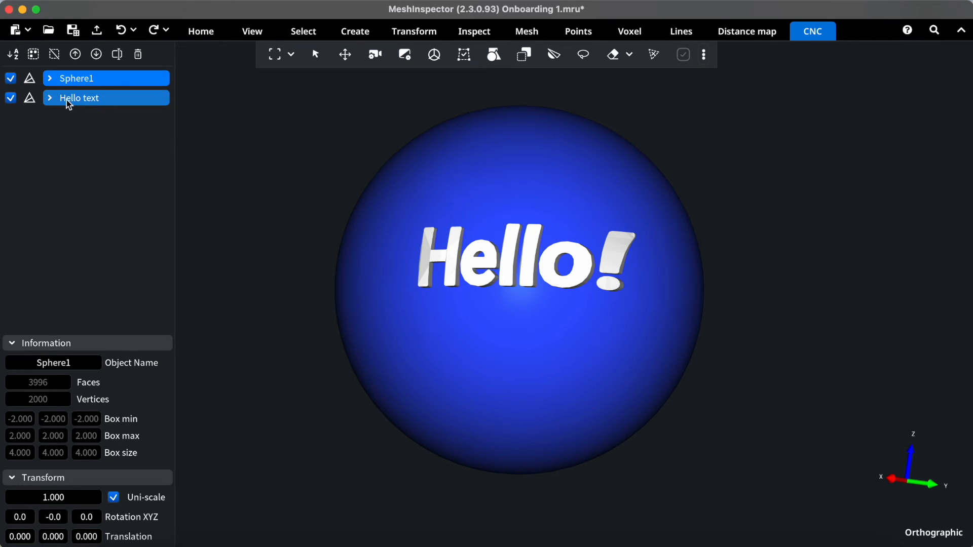
click(76, 78)
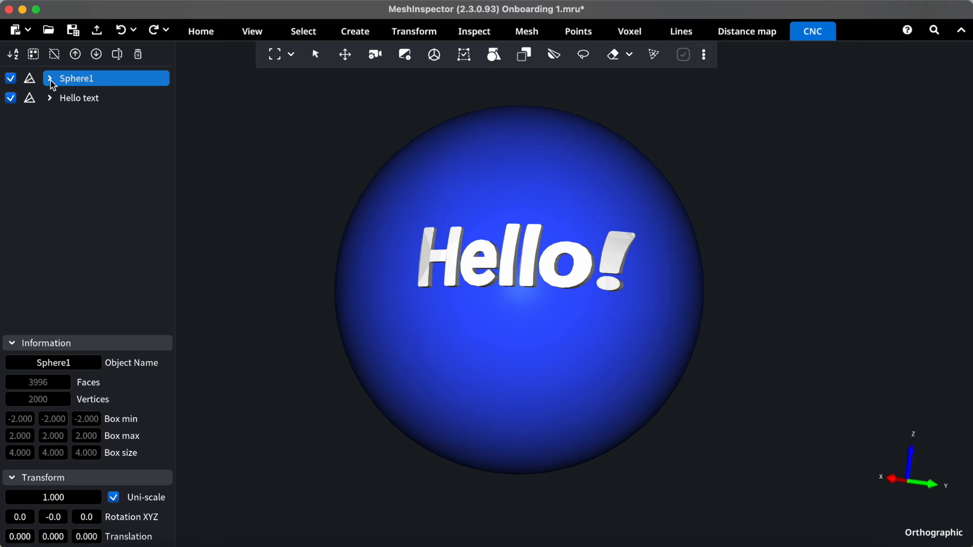
- Show Sphere1's and the Hello text's mesh statistics, noting 7 components and the volume, then collapse the list
click(50, 78)
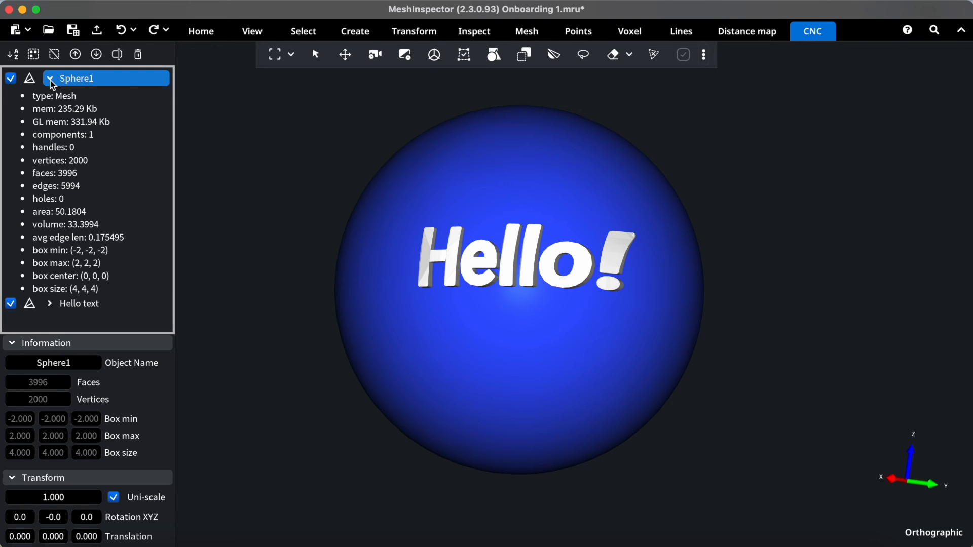
click(79, 303)
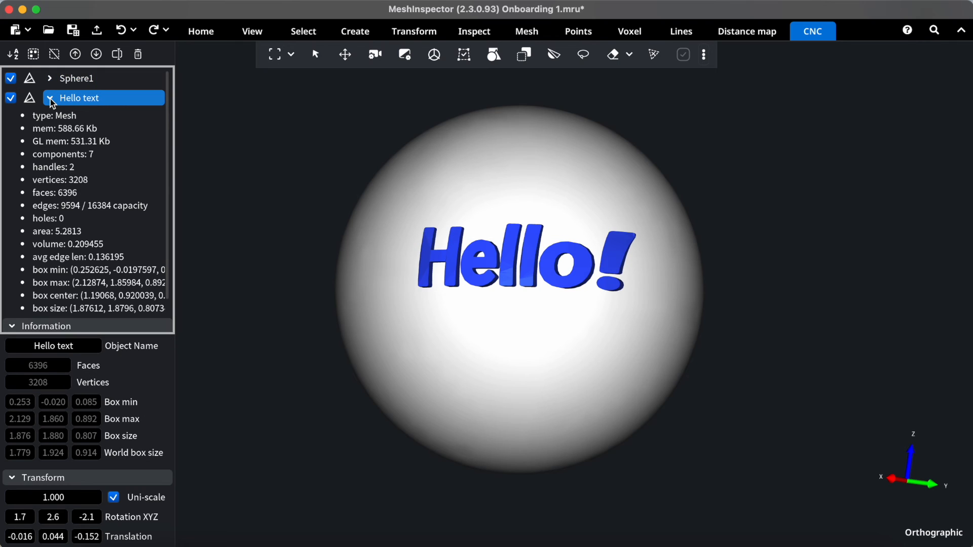
click(62, 154)
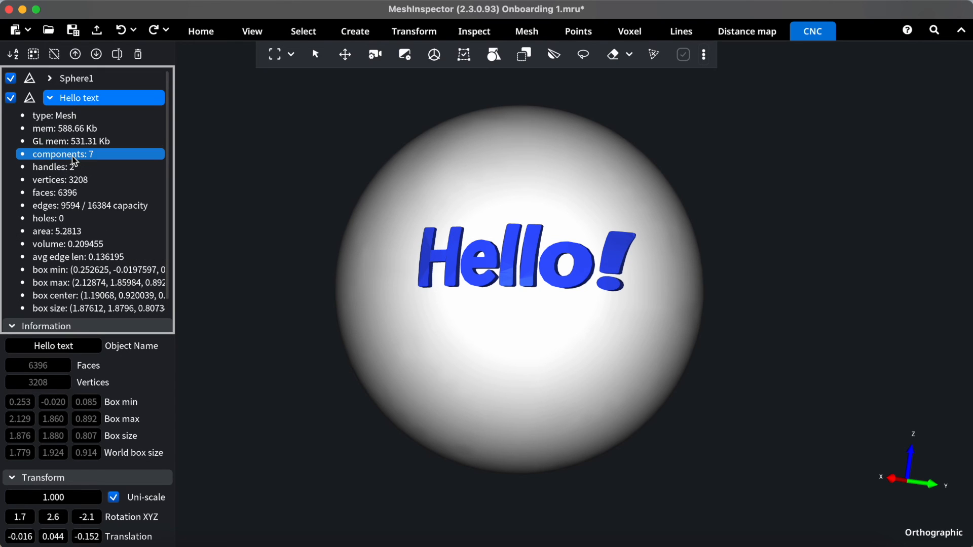
click(68, 243)
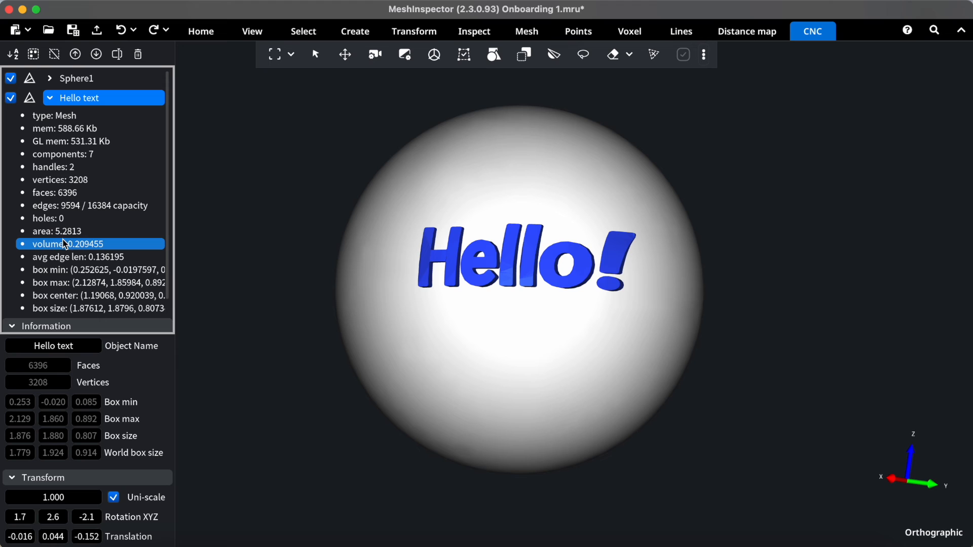
mouse_move(76, 252)
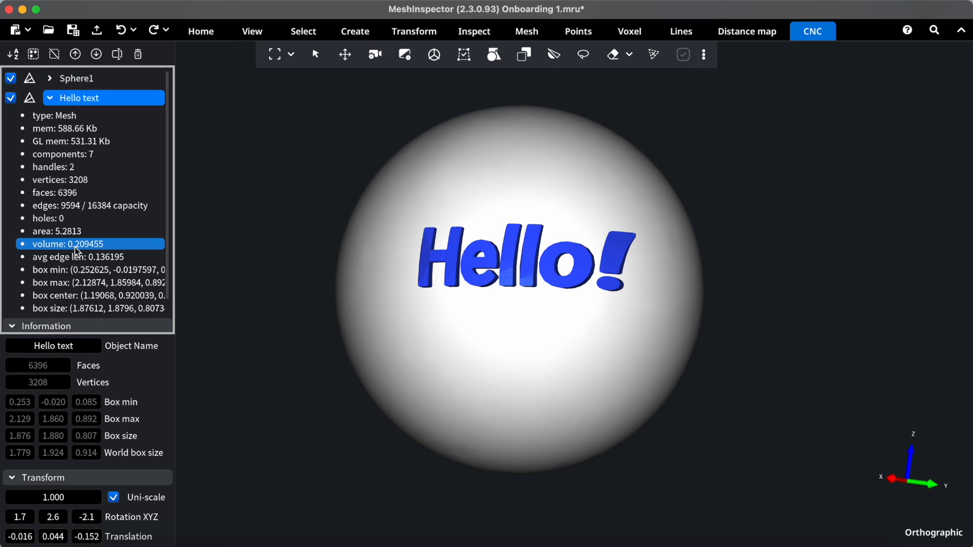
click(49, 97)
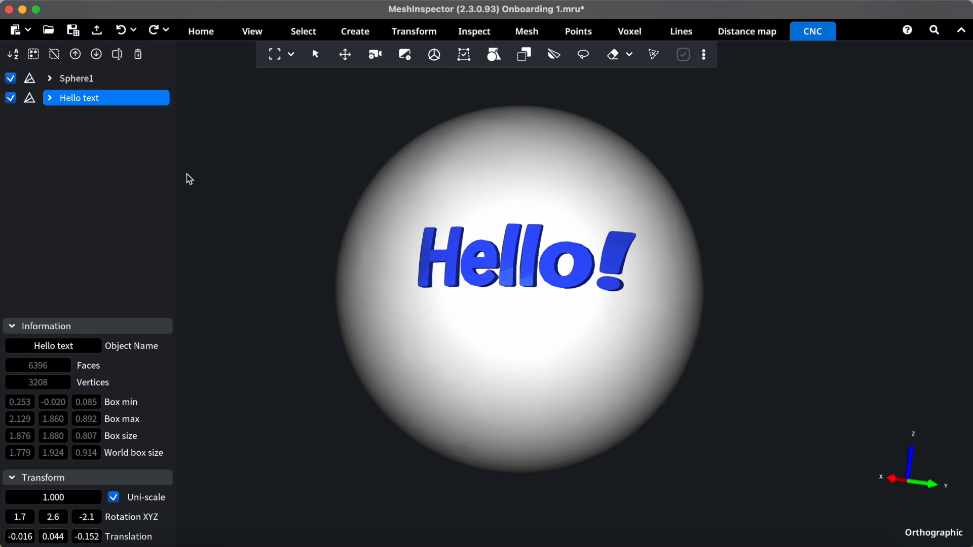
mouse_move(246, 289)
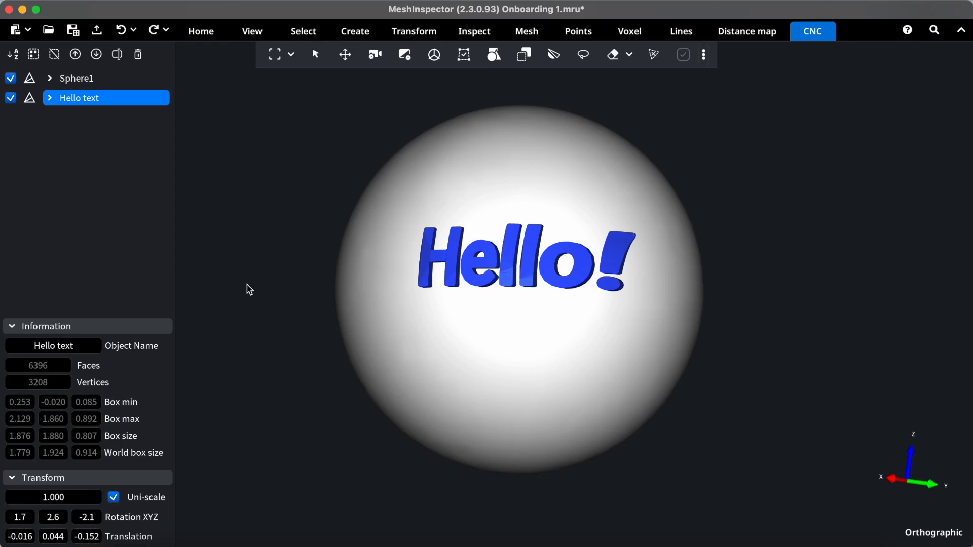
mouse_move(275, 54)
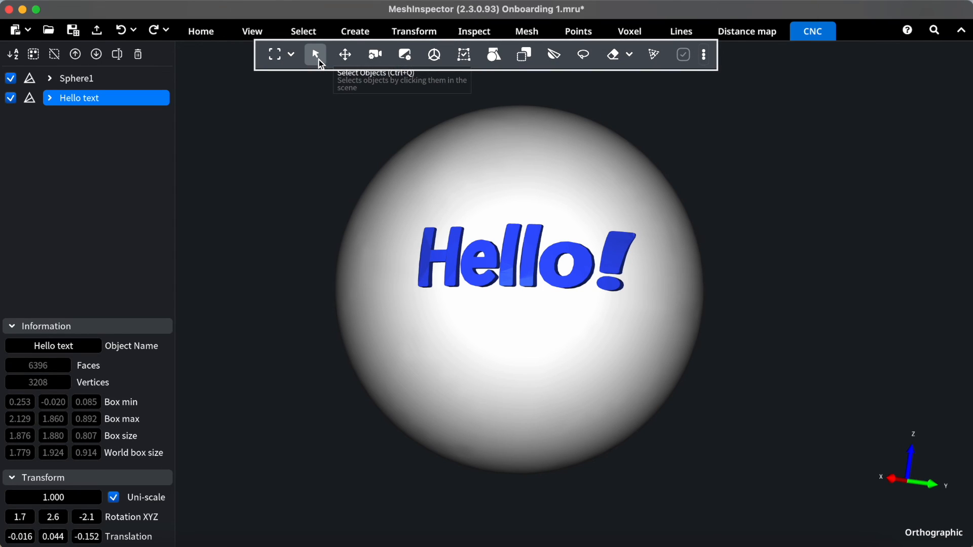
mouse_move(374, 54)
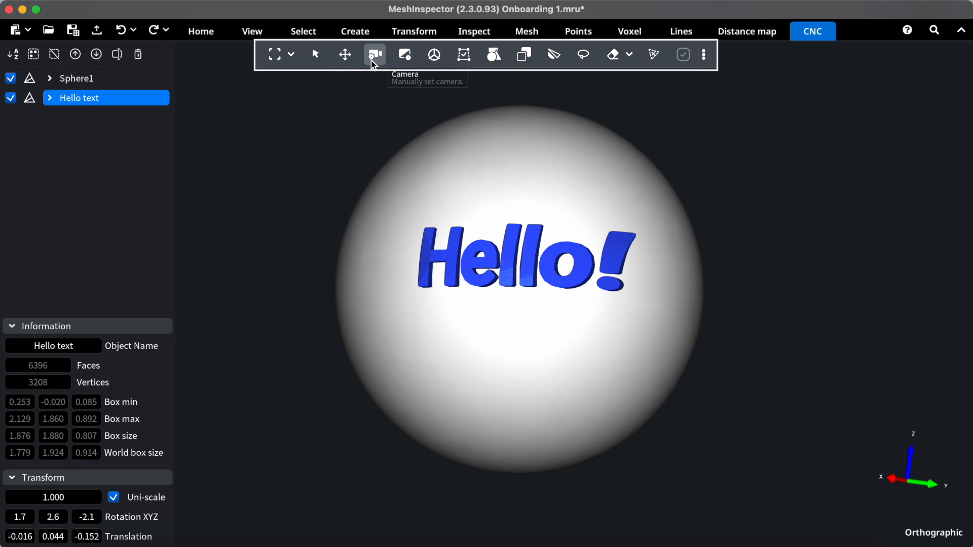
mouse_move(404, 54)
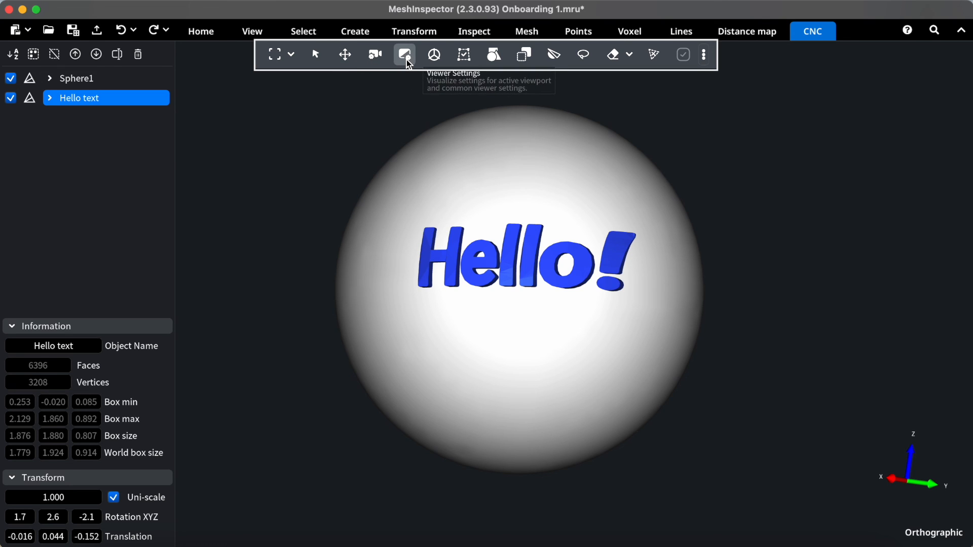
mouse_move(434, 55)
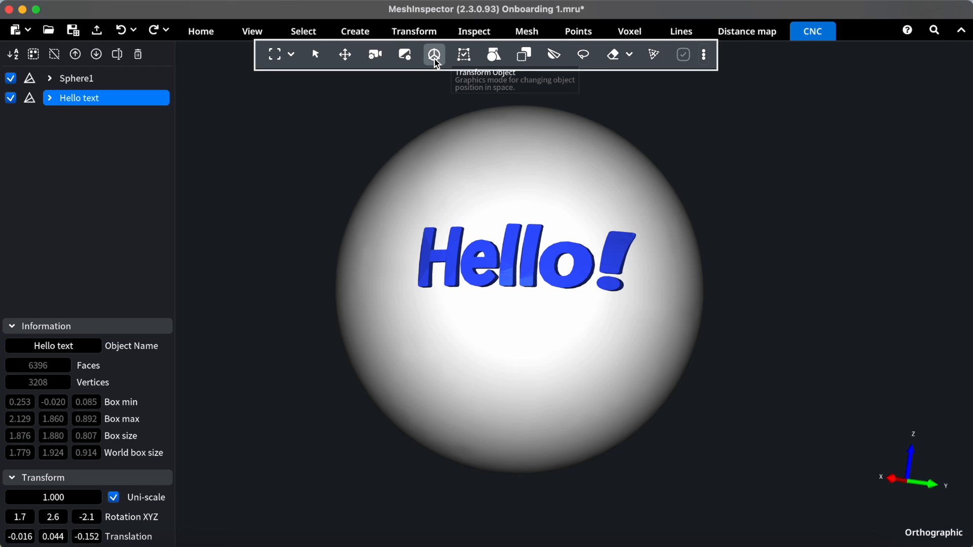
mouse_move(490, 59)
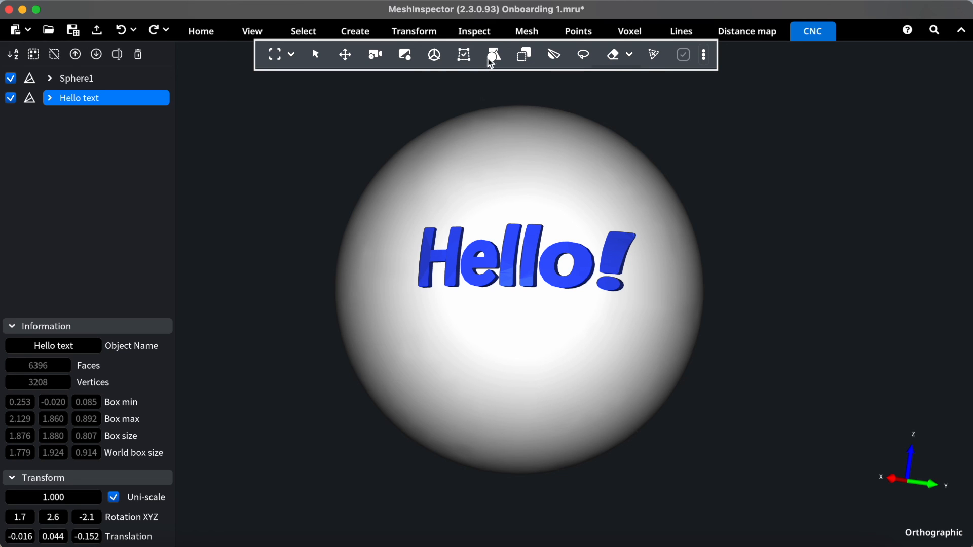
mouse_move(523, 54)
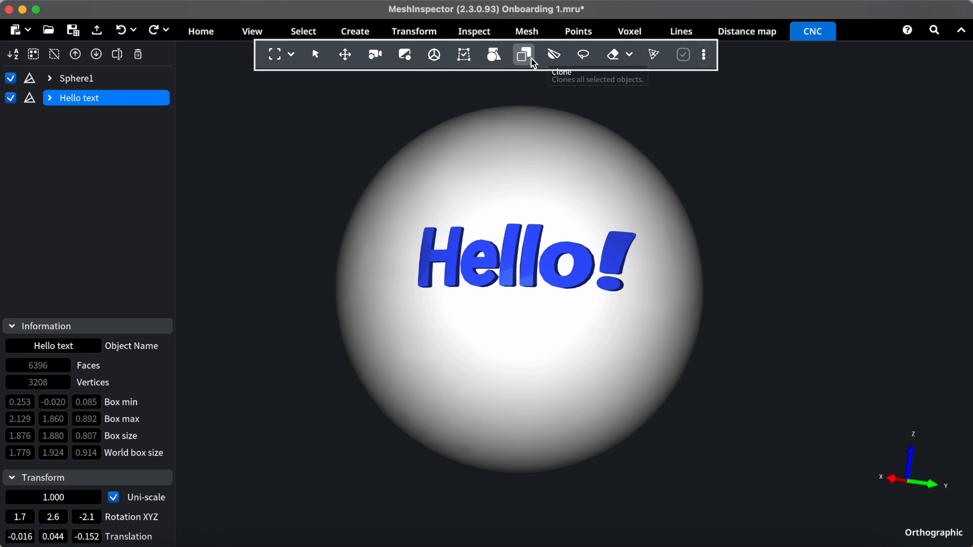
mouse_move(552, 54)
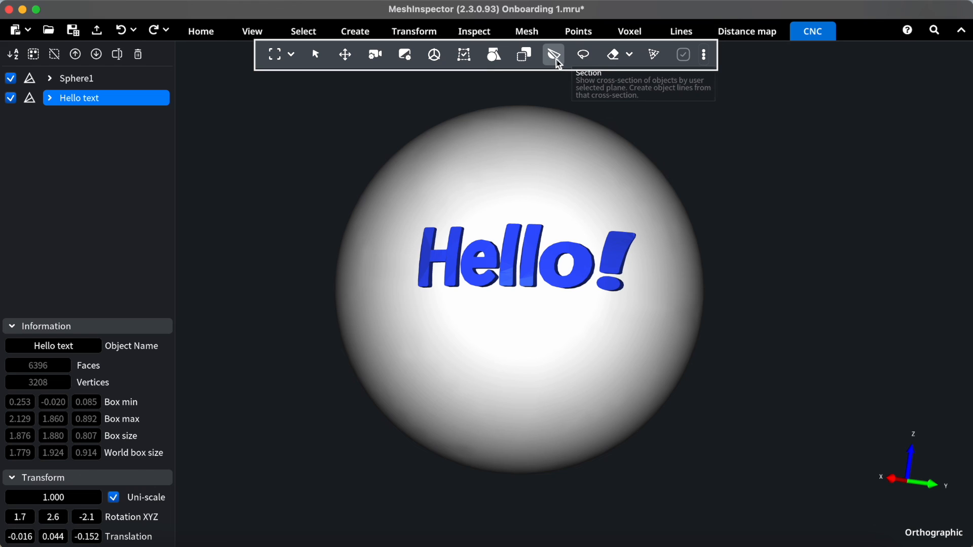
mouse_move(618, 55)
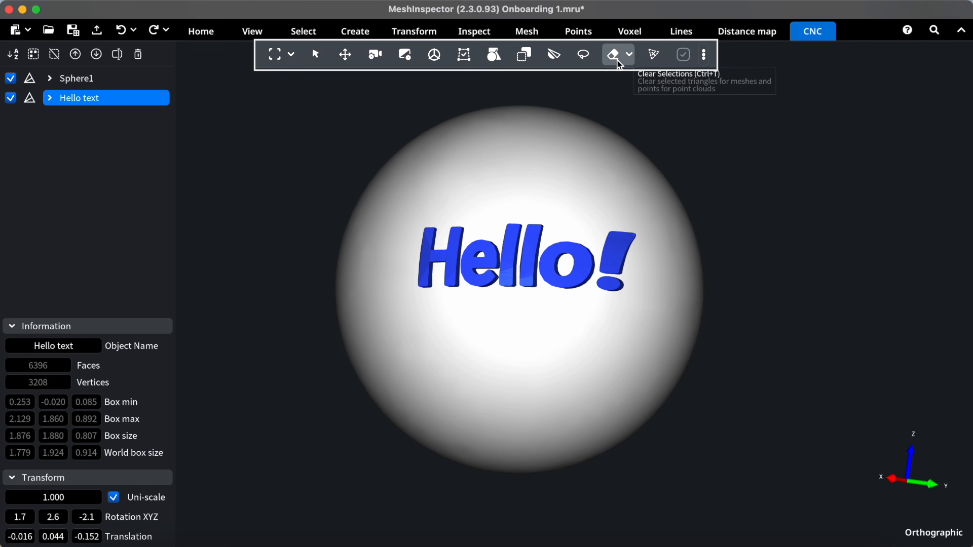
mouse_move(698, 64)
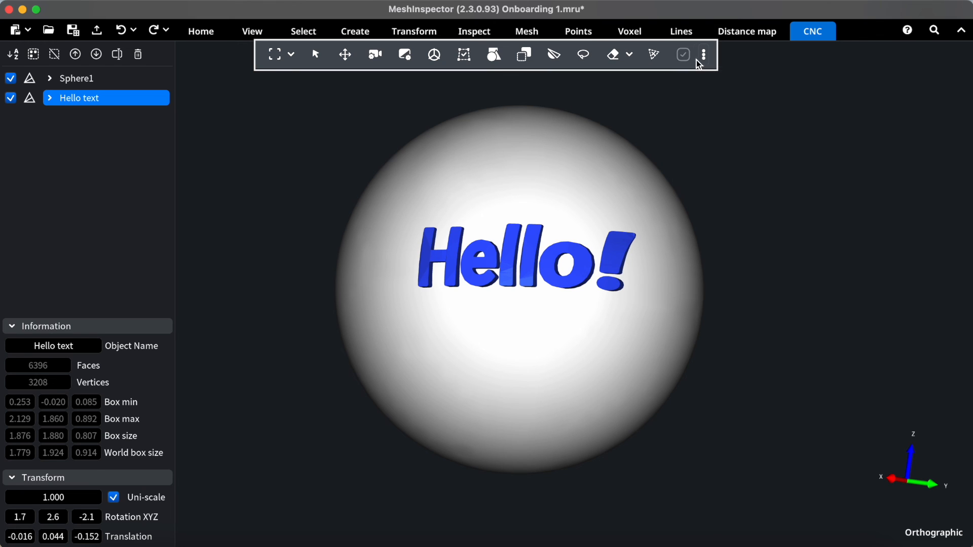
mouse_move(781, 209)
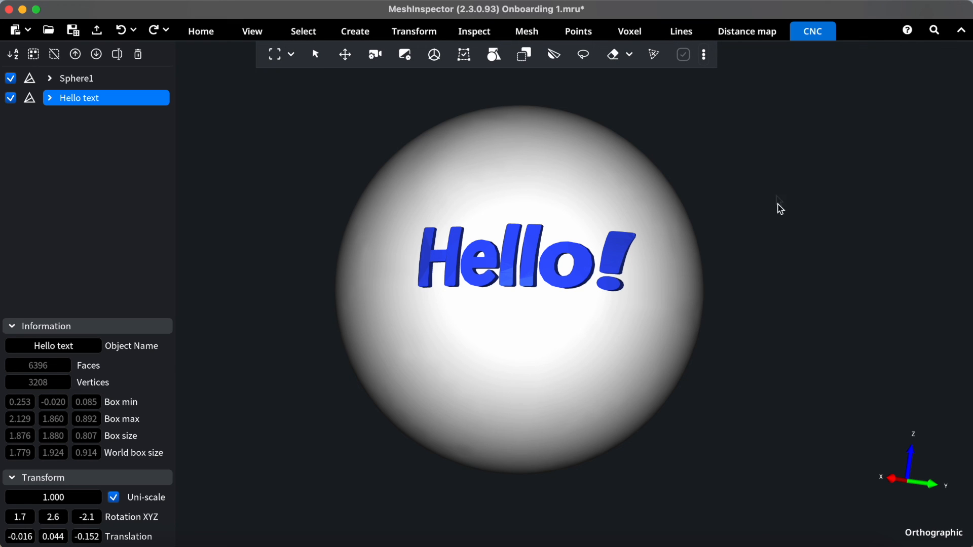